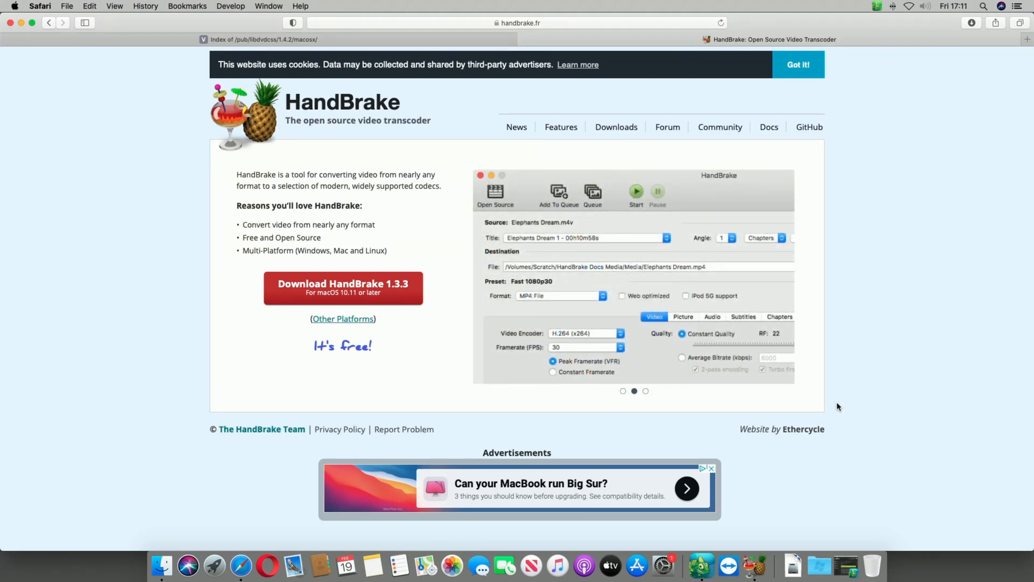
Switch Safari to the 'Index of /pub/libdvdcss/1.4.2/macosx/' listing with its package.
left_click(645, 390)
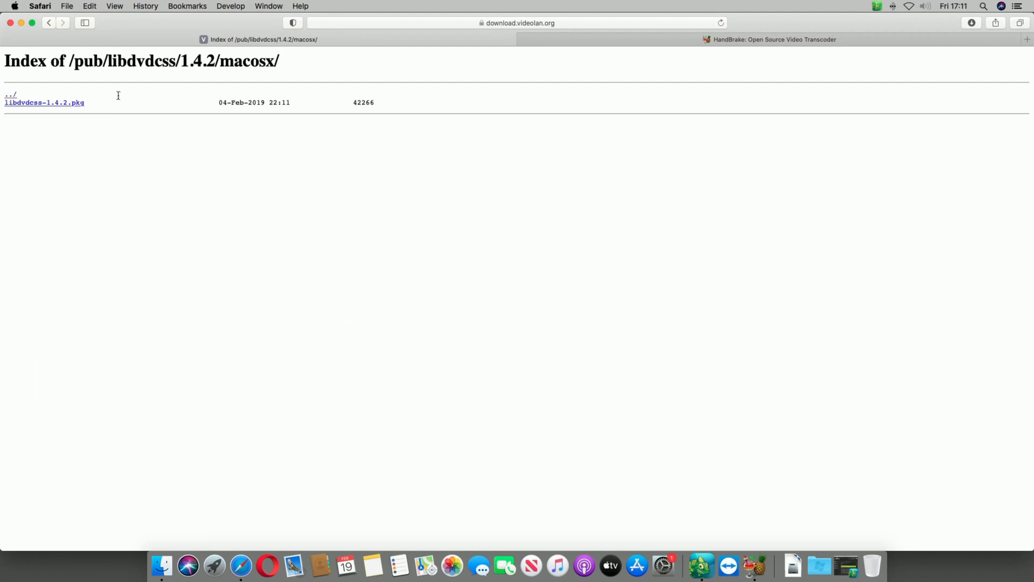
mouse_move(519, 51)
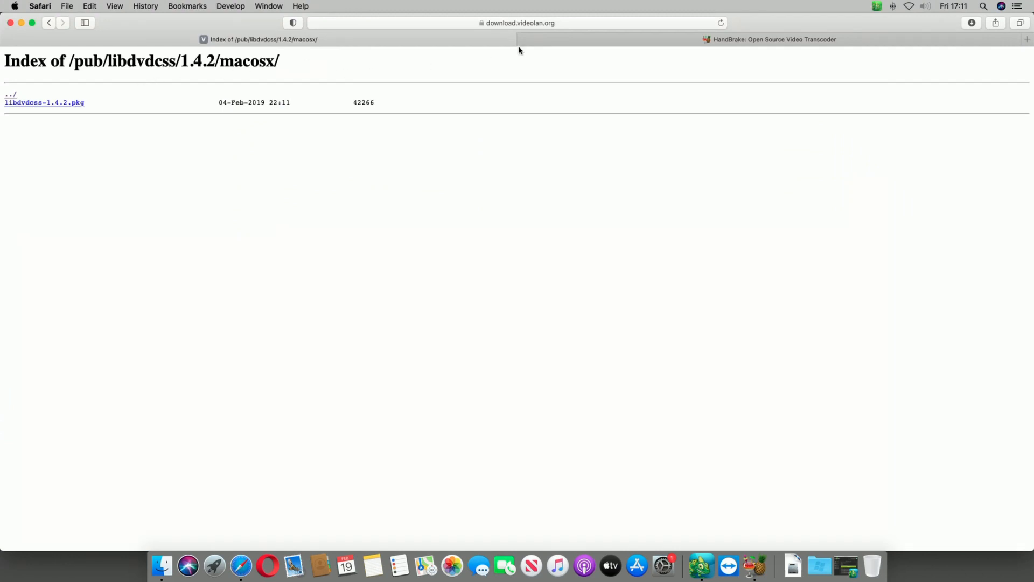
left_click(519, 23)
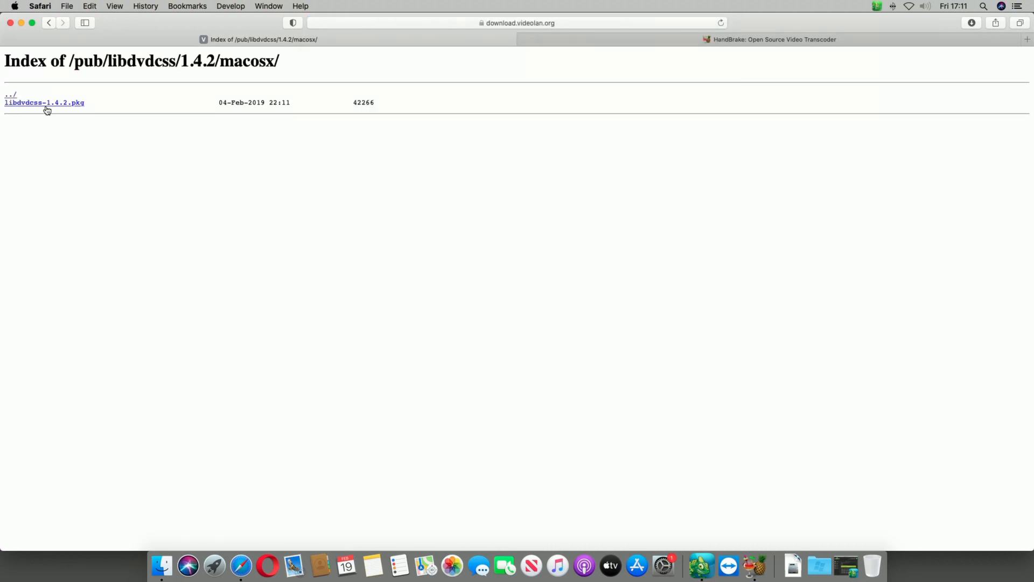
left_click(792, 566)
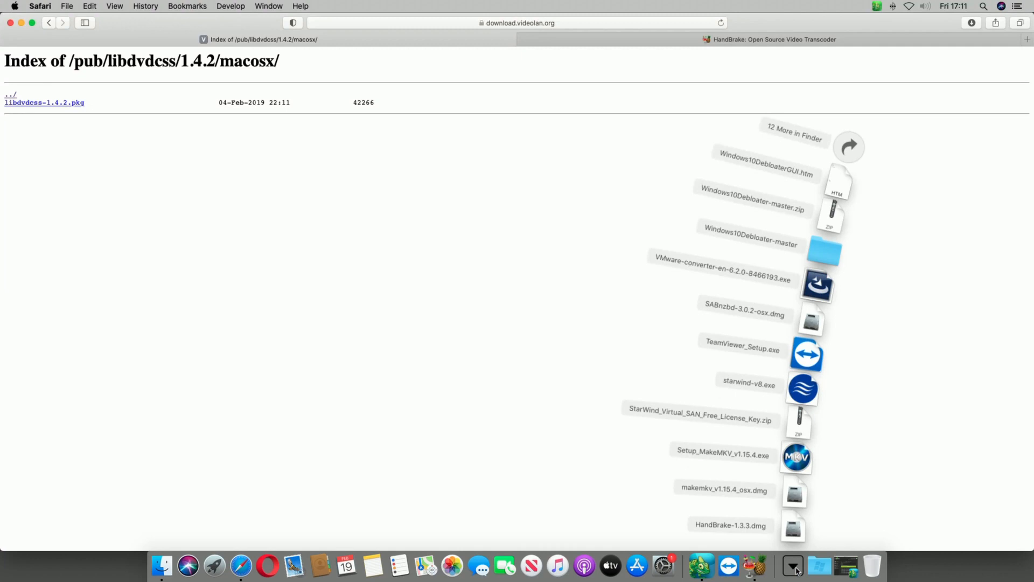
mouse_move(798, 516)
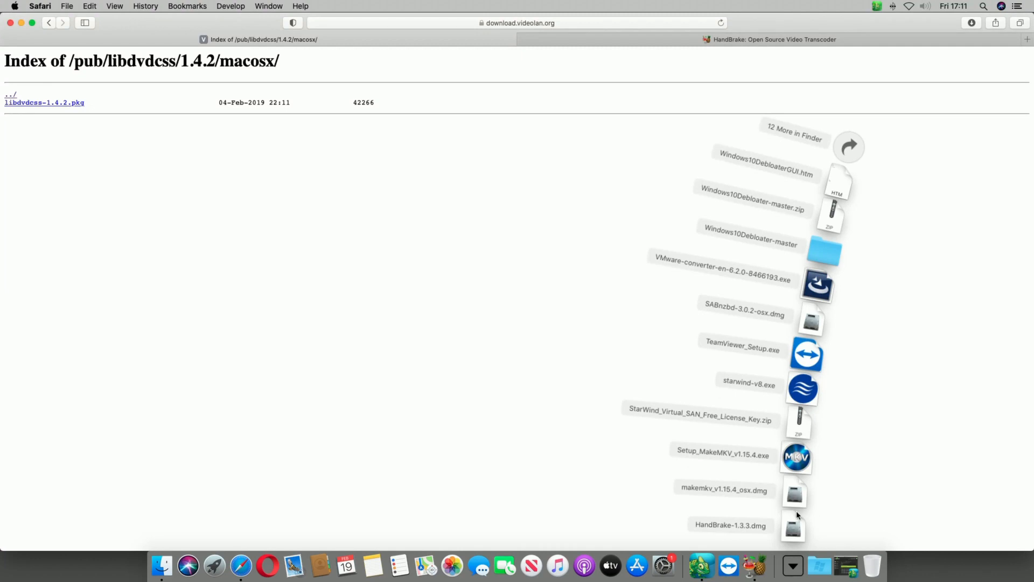
mouse_move(884, 491)
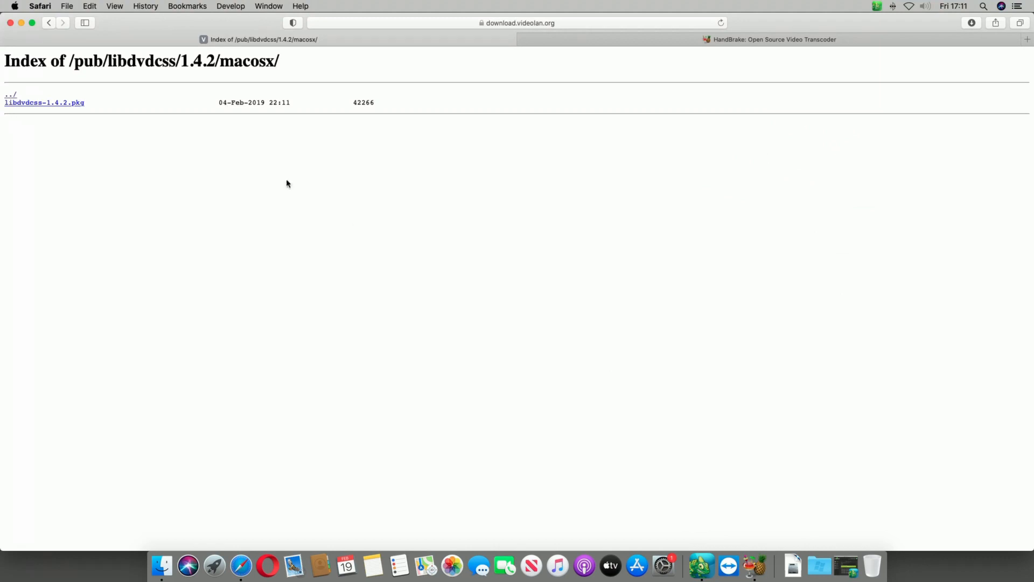
mouse_move(766, 539)
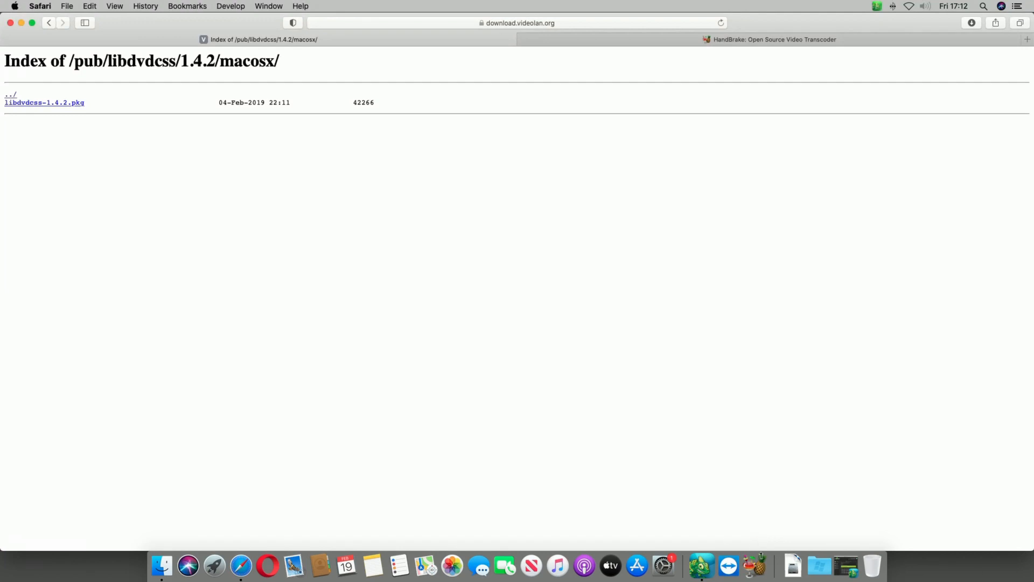
mouse_move(755, 565)
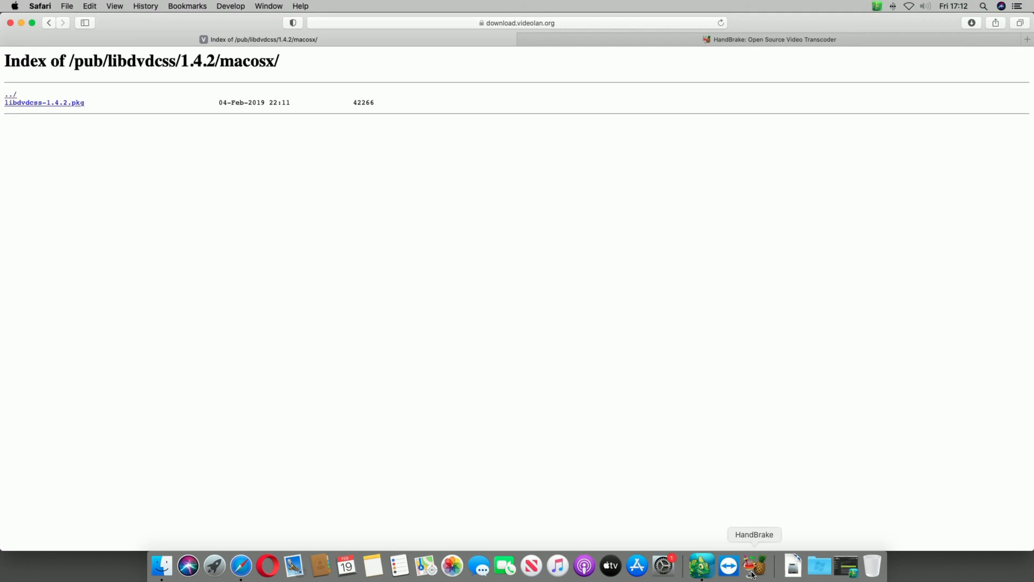
Launch HandBrake and scan the 10THINGS_DISC1_UK disc from Volumes as the source.
left_click(753, 566)
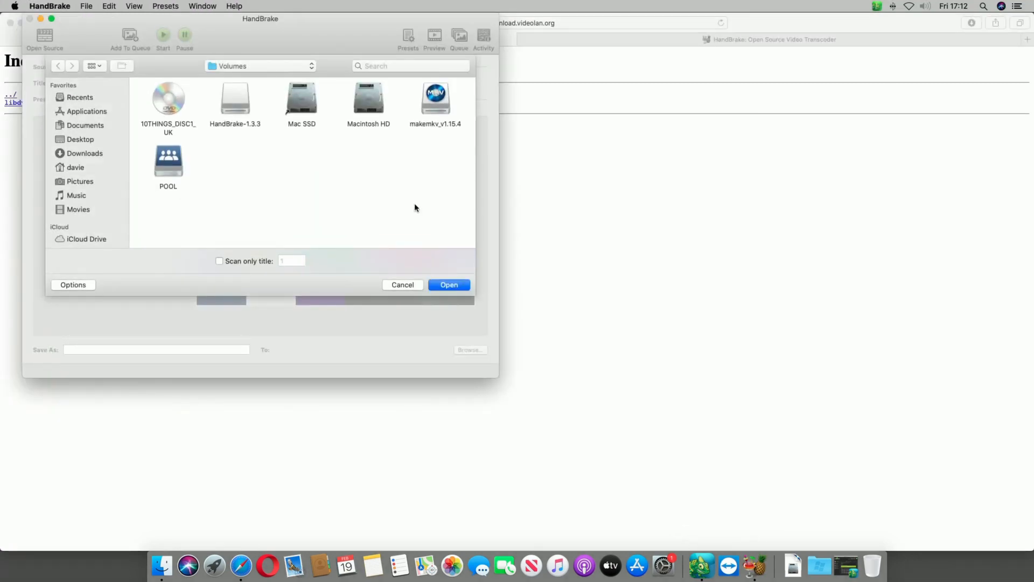
left_click(168, 99)
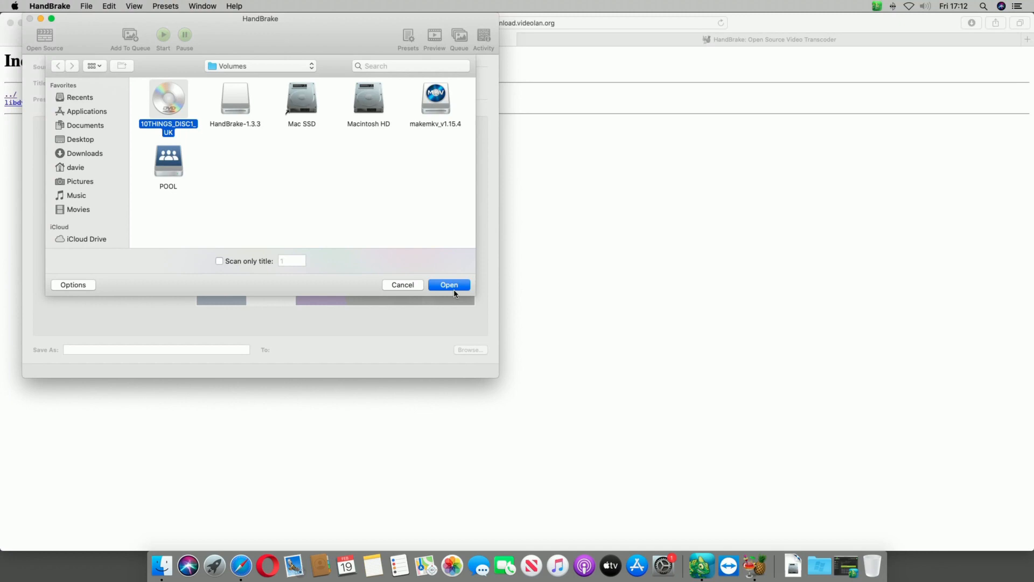
left_click(448, 285)
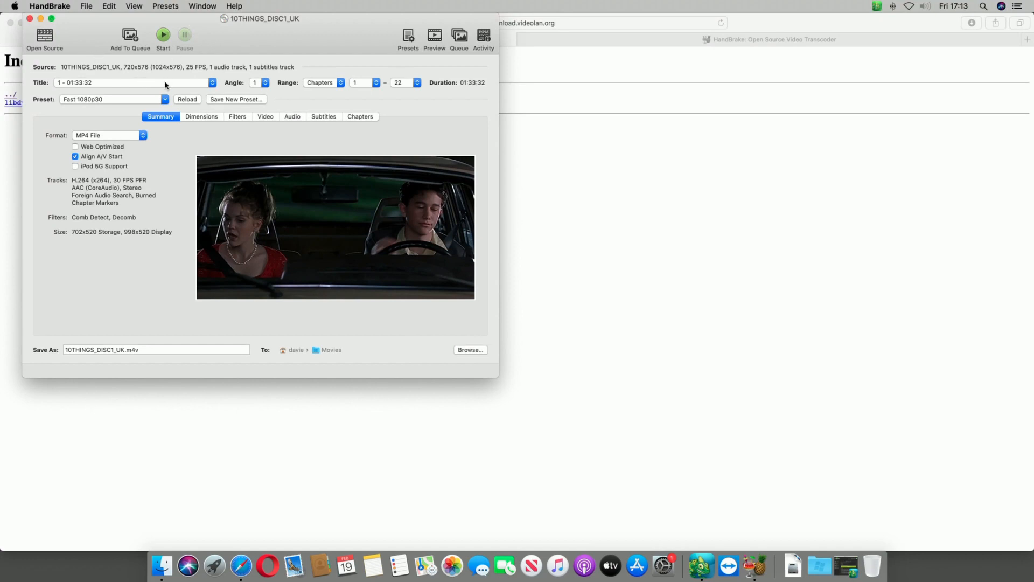
mouse_move(131, 82)
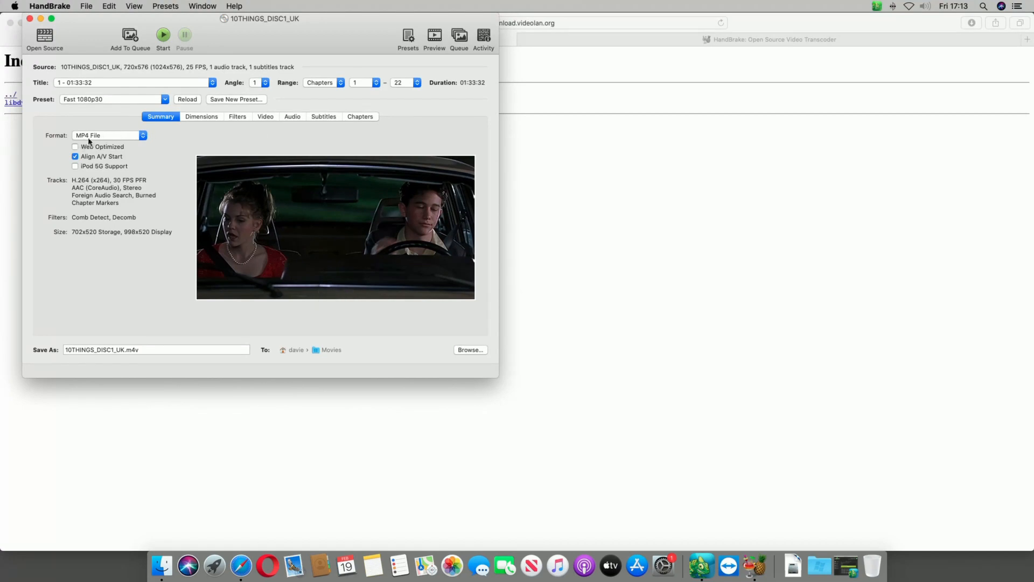
left_click(108, 136)
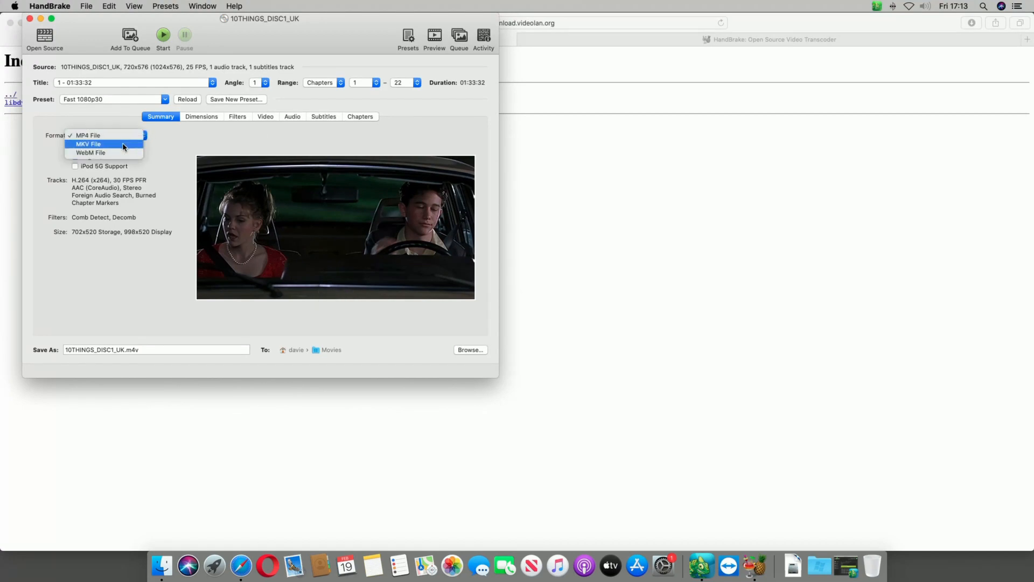
left_click(87, 135)
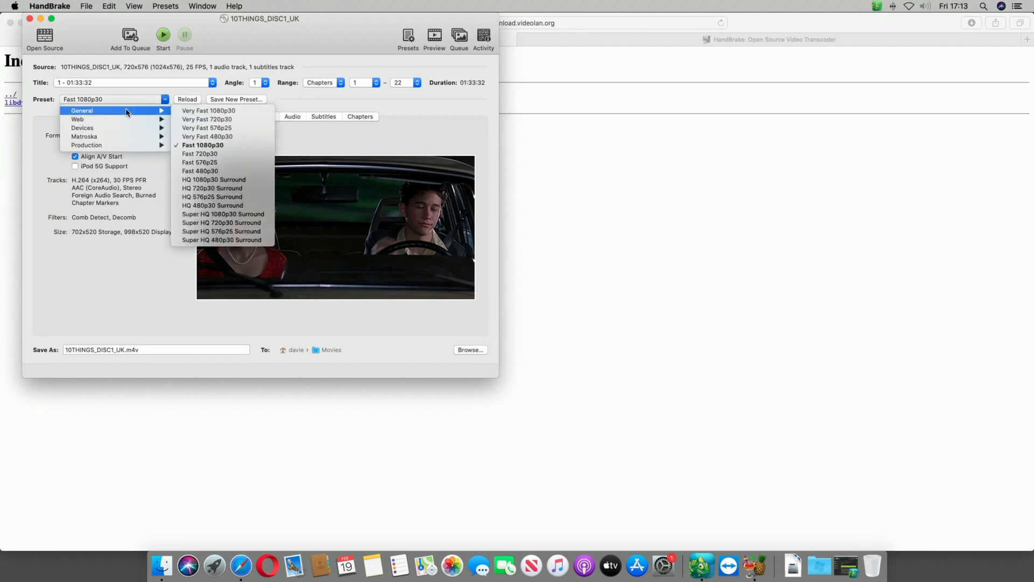
mouse_move(84, 137)
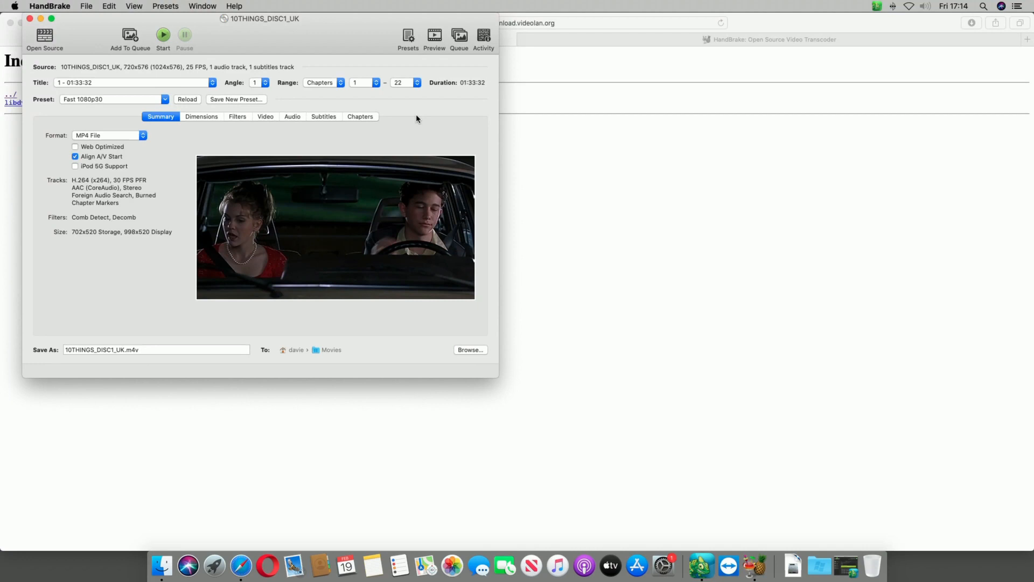
mouse_move(195, 119)
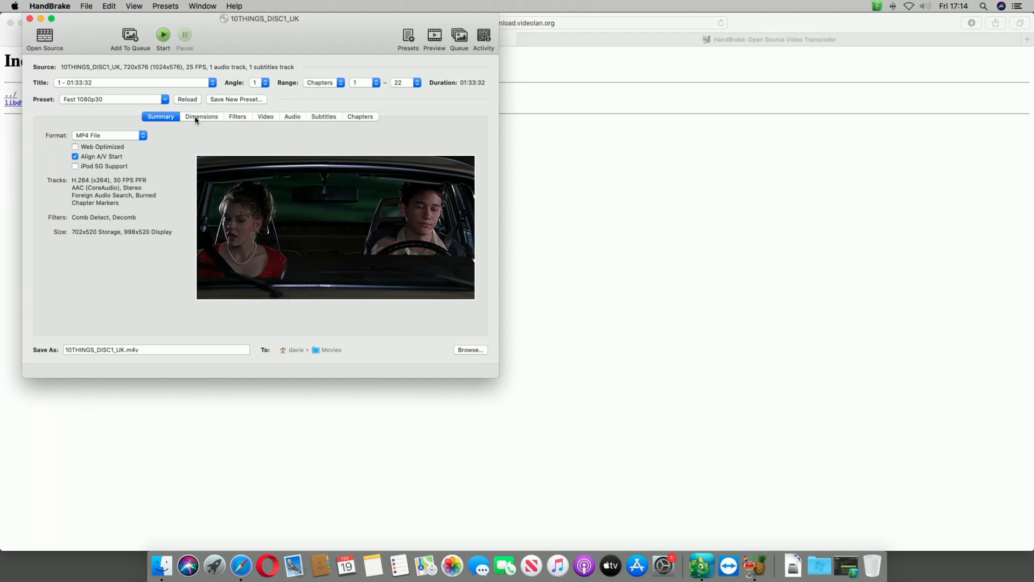
Review the Dimensions, Video and Audio settings, keeping the defaults, and reach Subtitles.
left_click(201, 116)
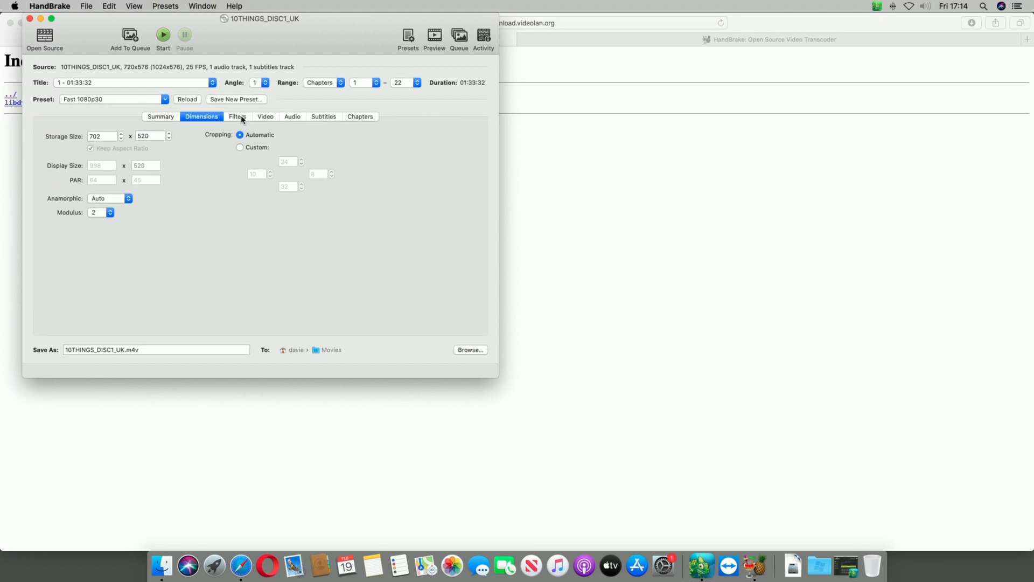
left_click(265, 116)
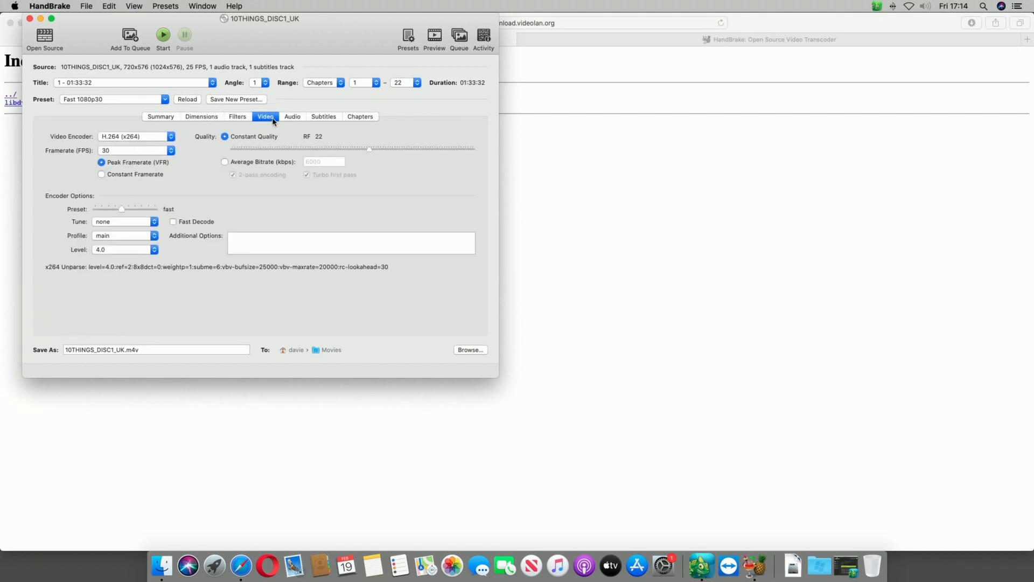
mouse_move(187, 141)
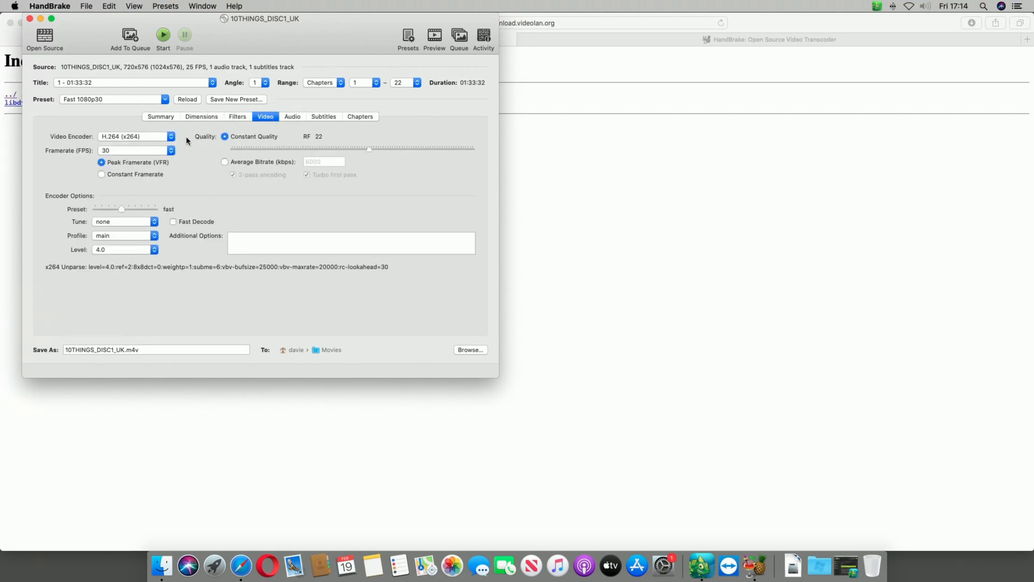
mouse_move(151, 158)
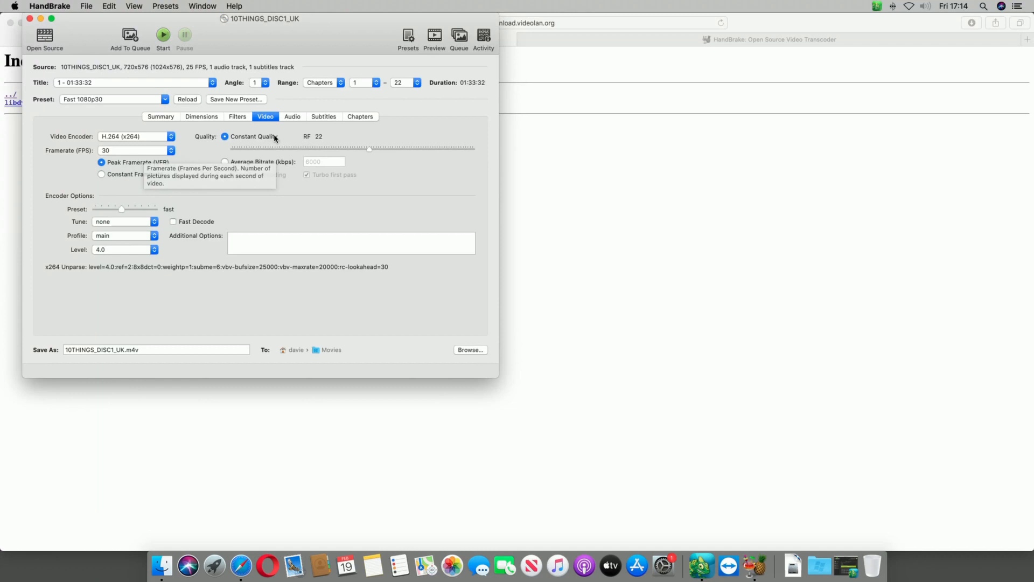
left_click(292, 117)
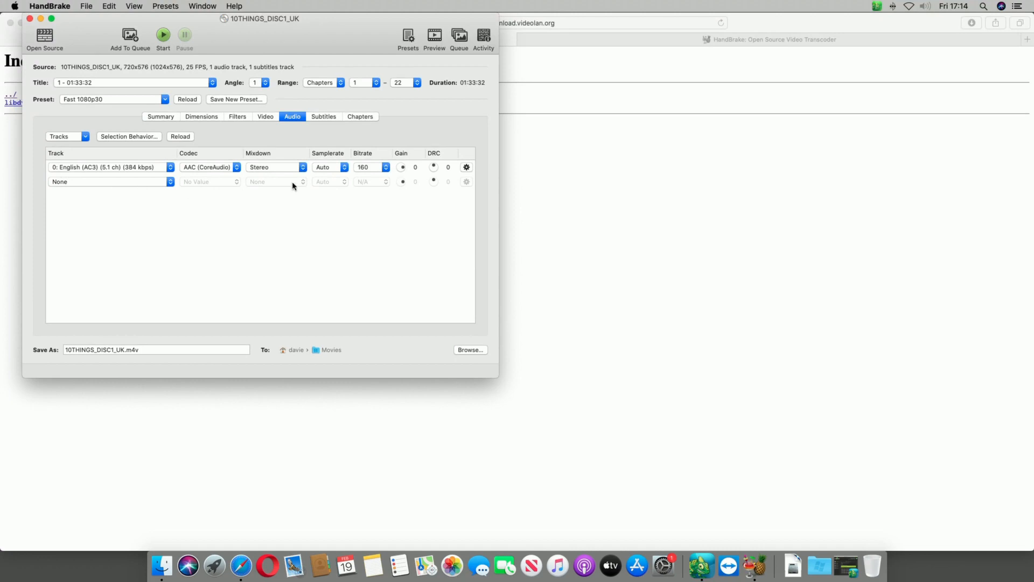
left_click(323, 117)
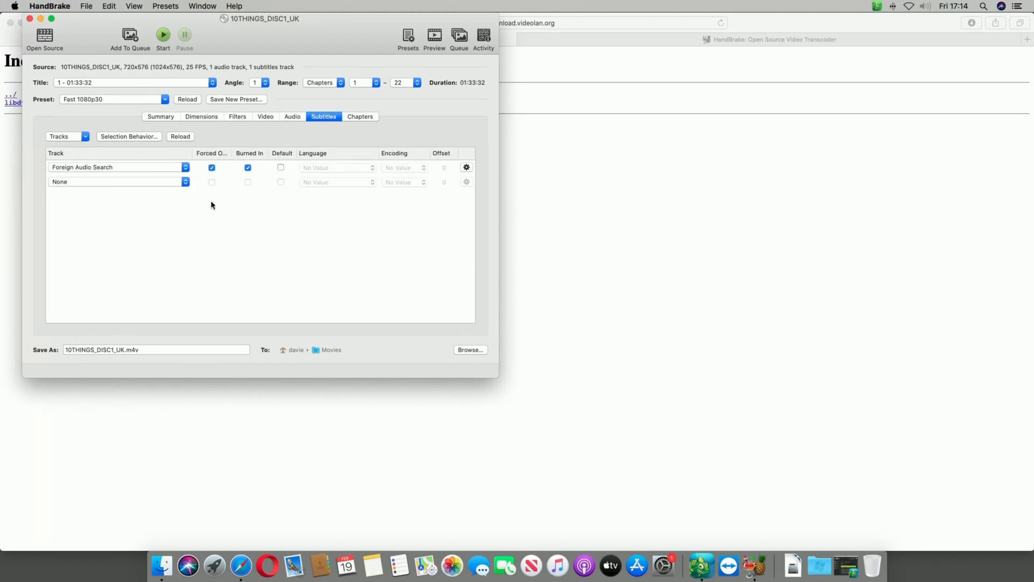
mouse_move(137, 172)
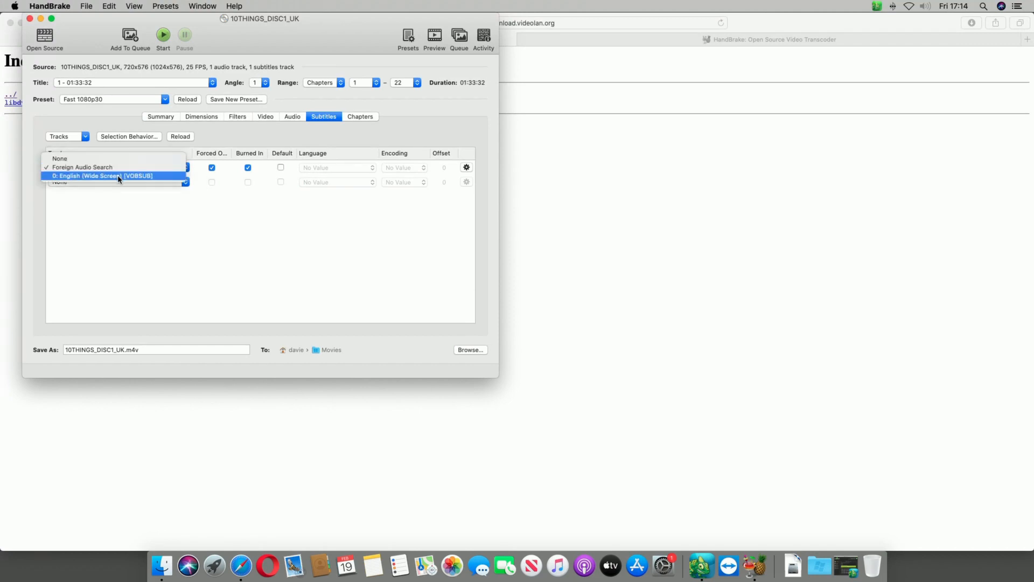
Choose '0: English (Wide Screen) [VOBSUB]' forced-only with Burned In off, checking Chapters briefly.
left_click(102, 175)
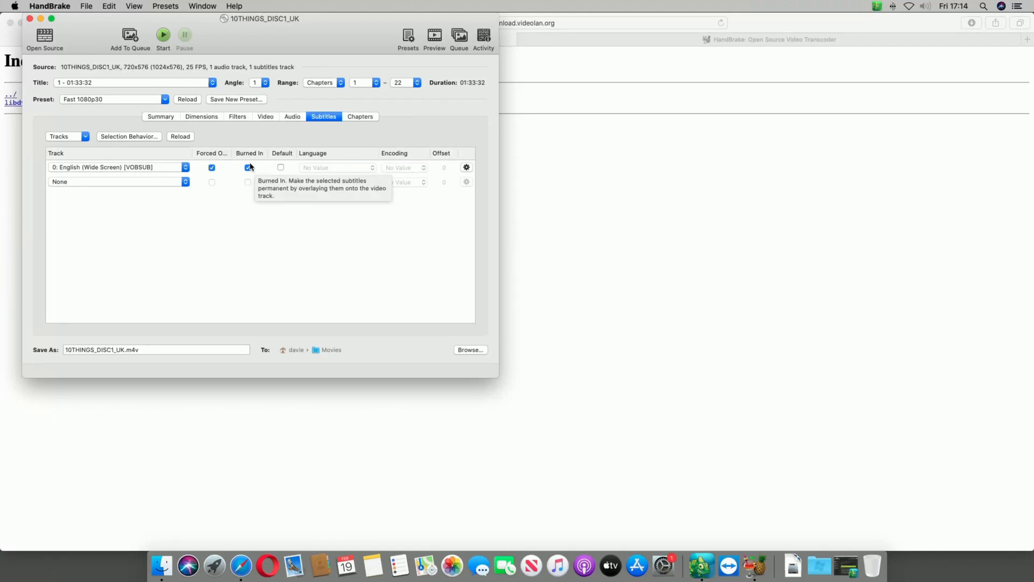
left_click(248, 167)
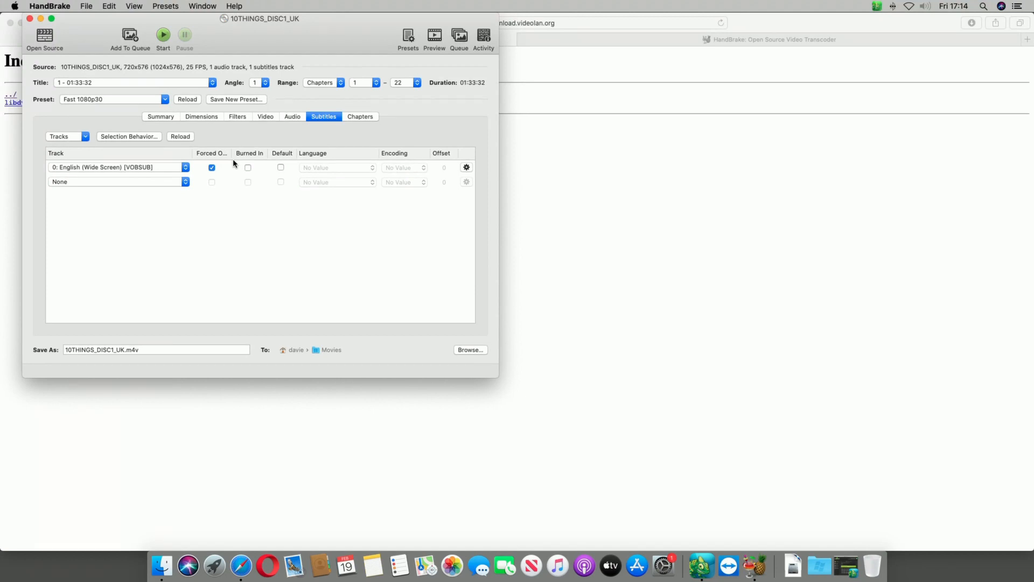
mouse_move(251, 169)
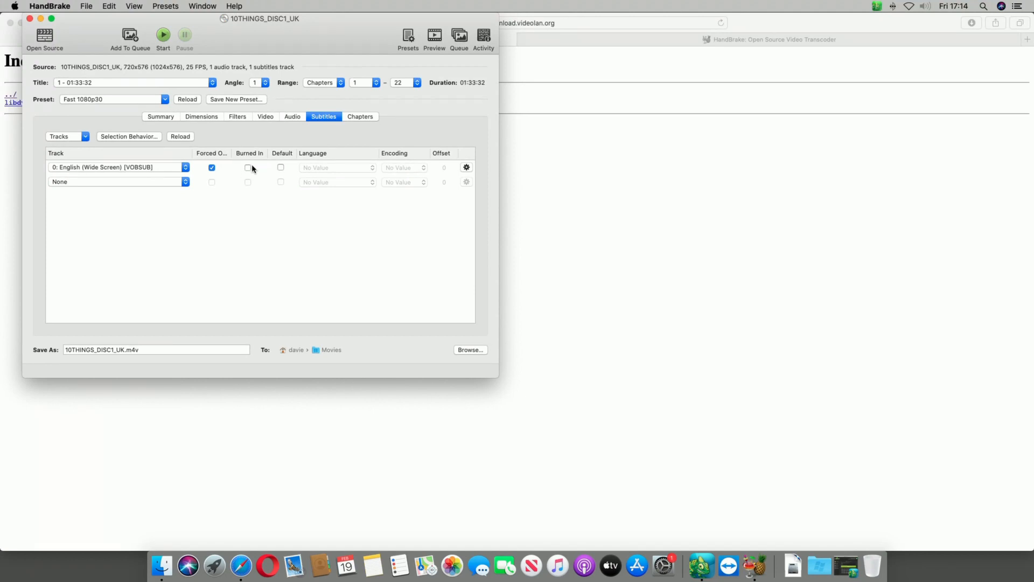
mouse_move(249, 167)
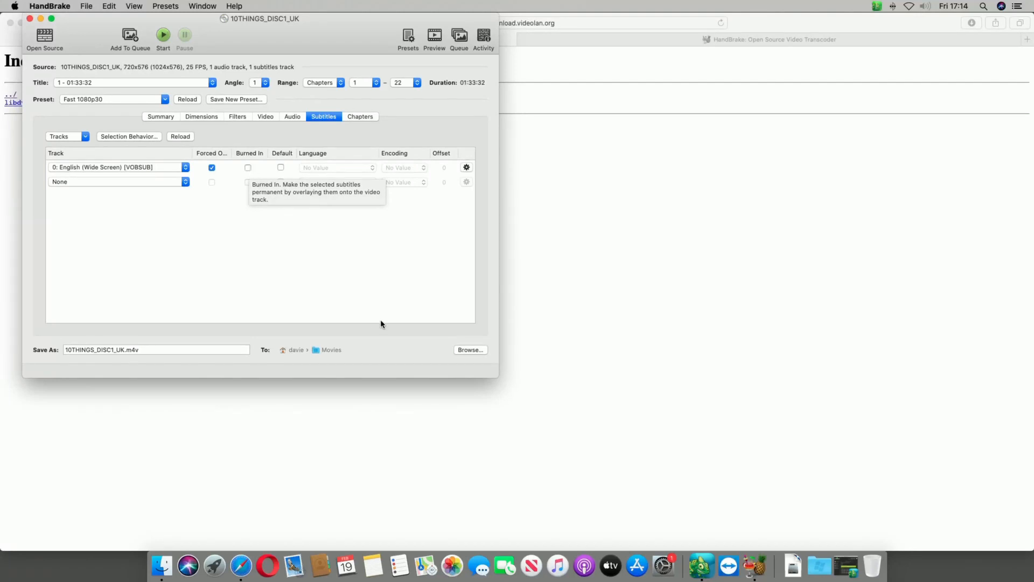
mouse_move(99, 360)
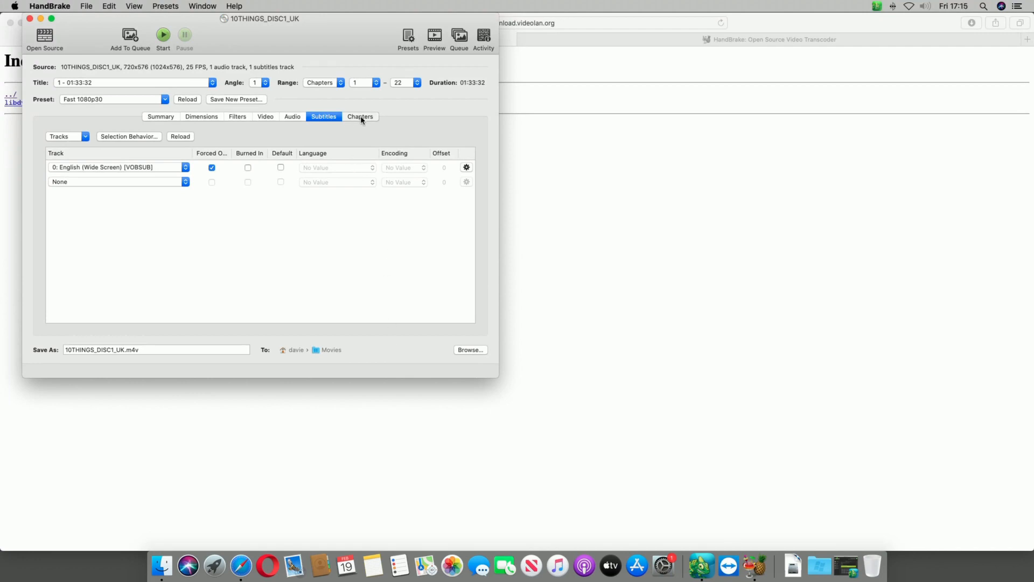
left_click(360, 116)
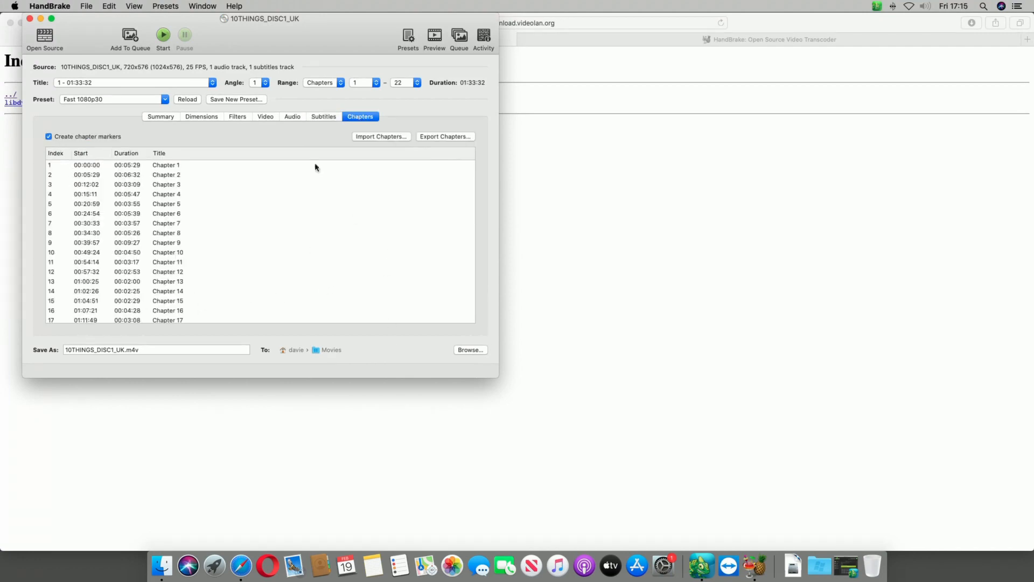
left_click(323, 117)
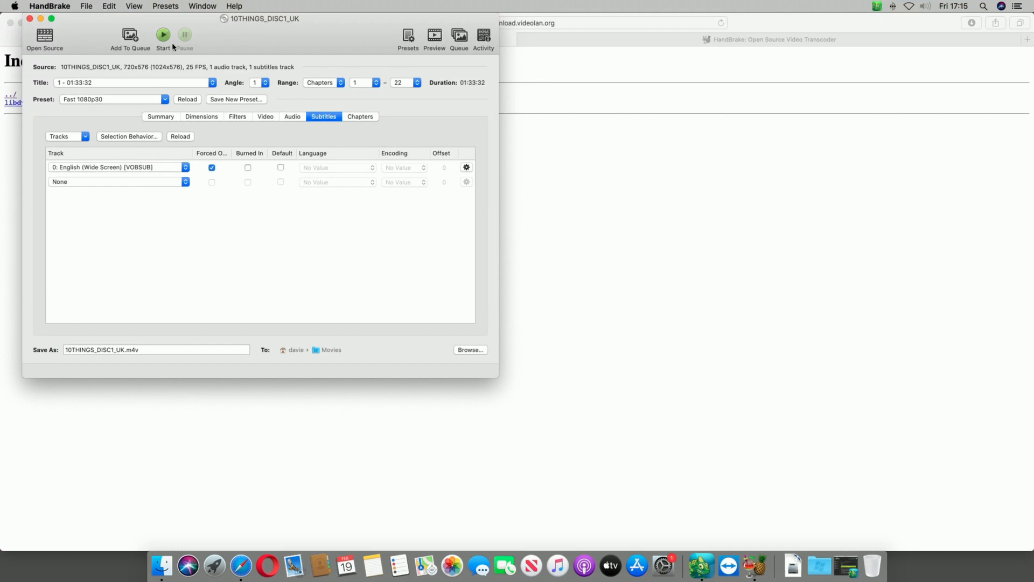
left_click(163, 35)
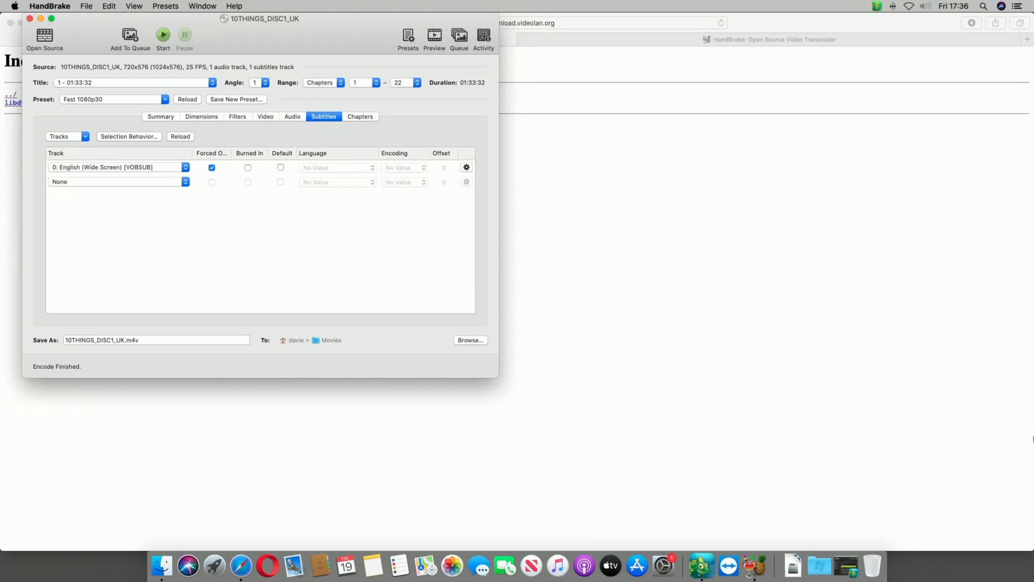
mouse_move(162, 566)
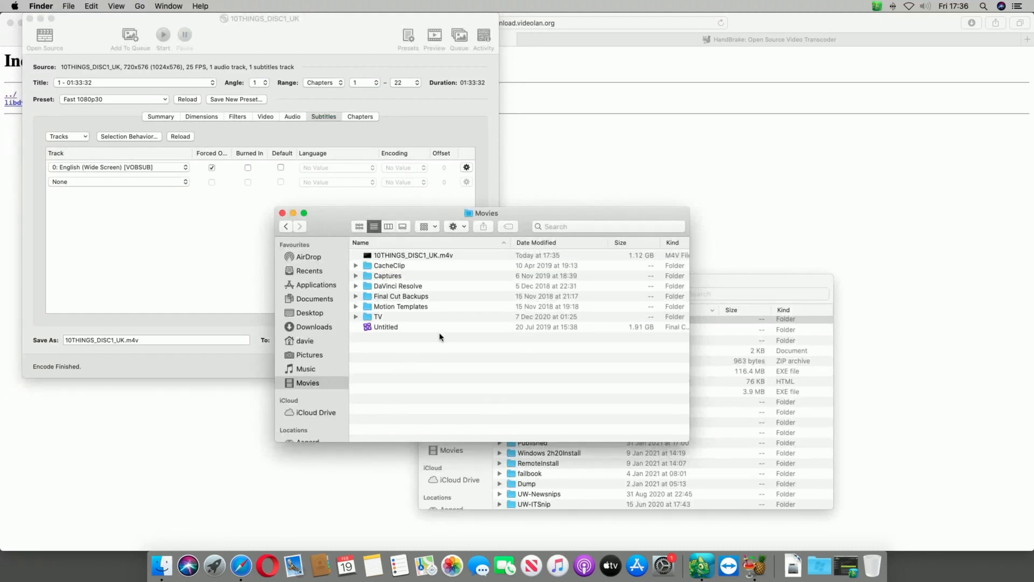
Position the Movies window to show the 1.12 GB 10THINGS_DISC1_UK.m4v file.
left_click_drag(487, 212, 517, 239)
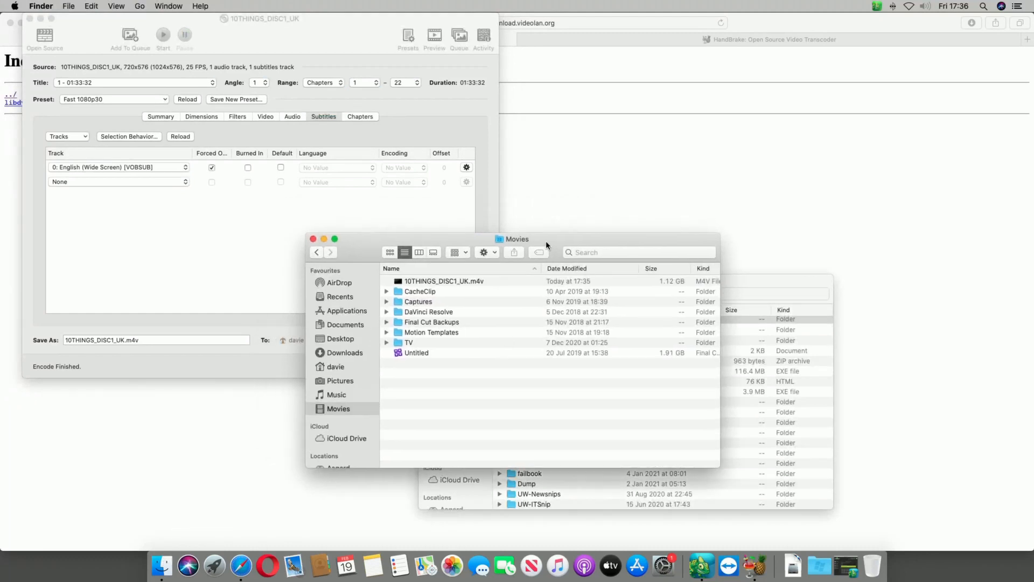
left_click(442, 281)
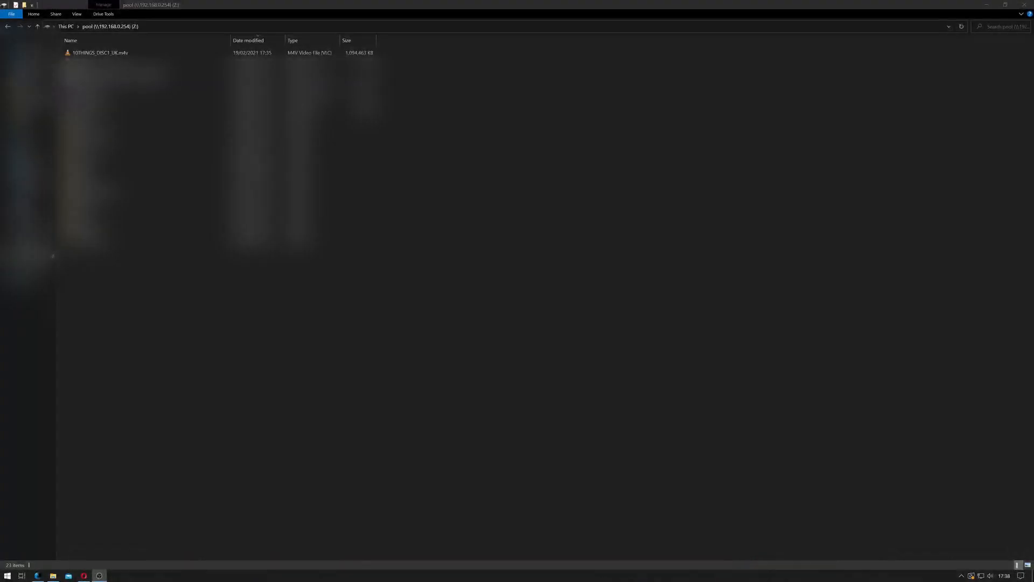
Play 10THINGS_DISC1_UK.m4v from the network drive in VLC and seek ahead to Chapter 4.
left_click(99, 53)
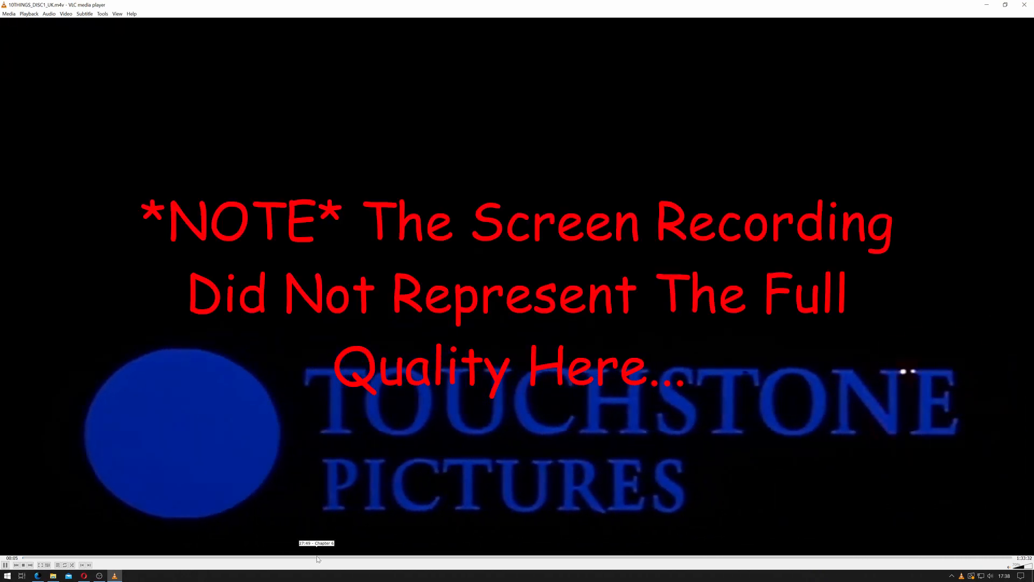
left_click(317, 558)
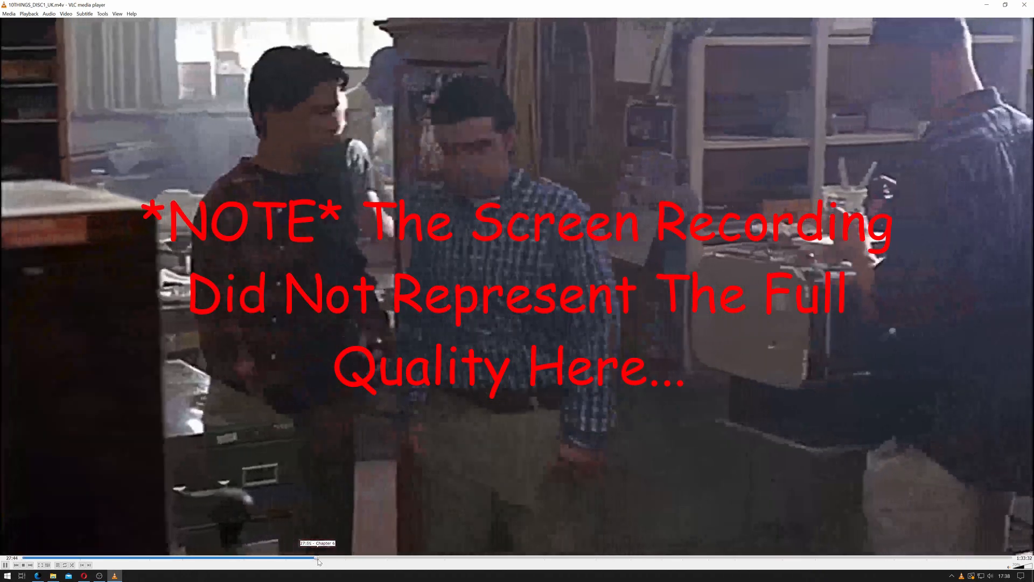